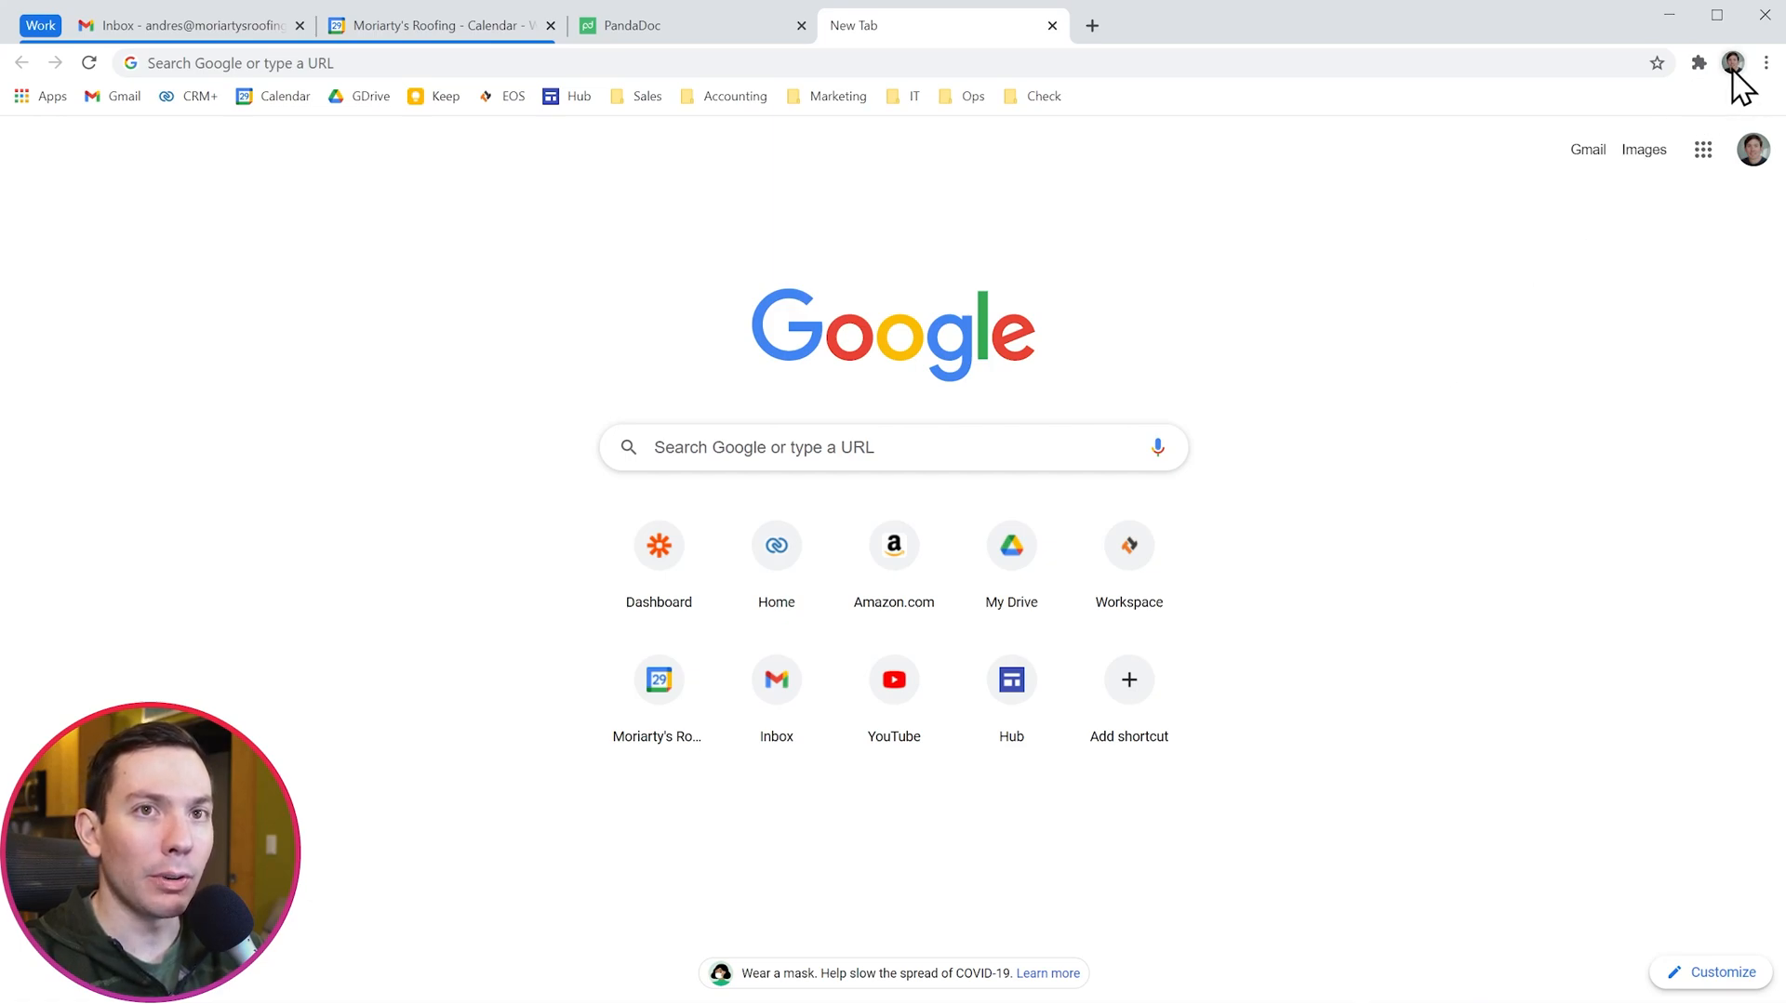
- Start adding a new person from the profile avatar menu's Other people section
left_click(1732, 63)
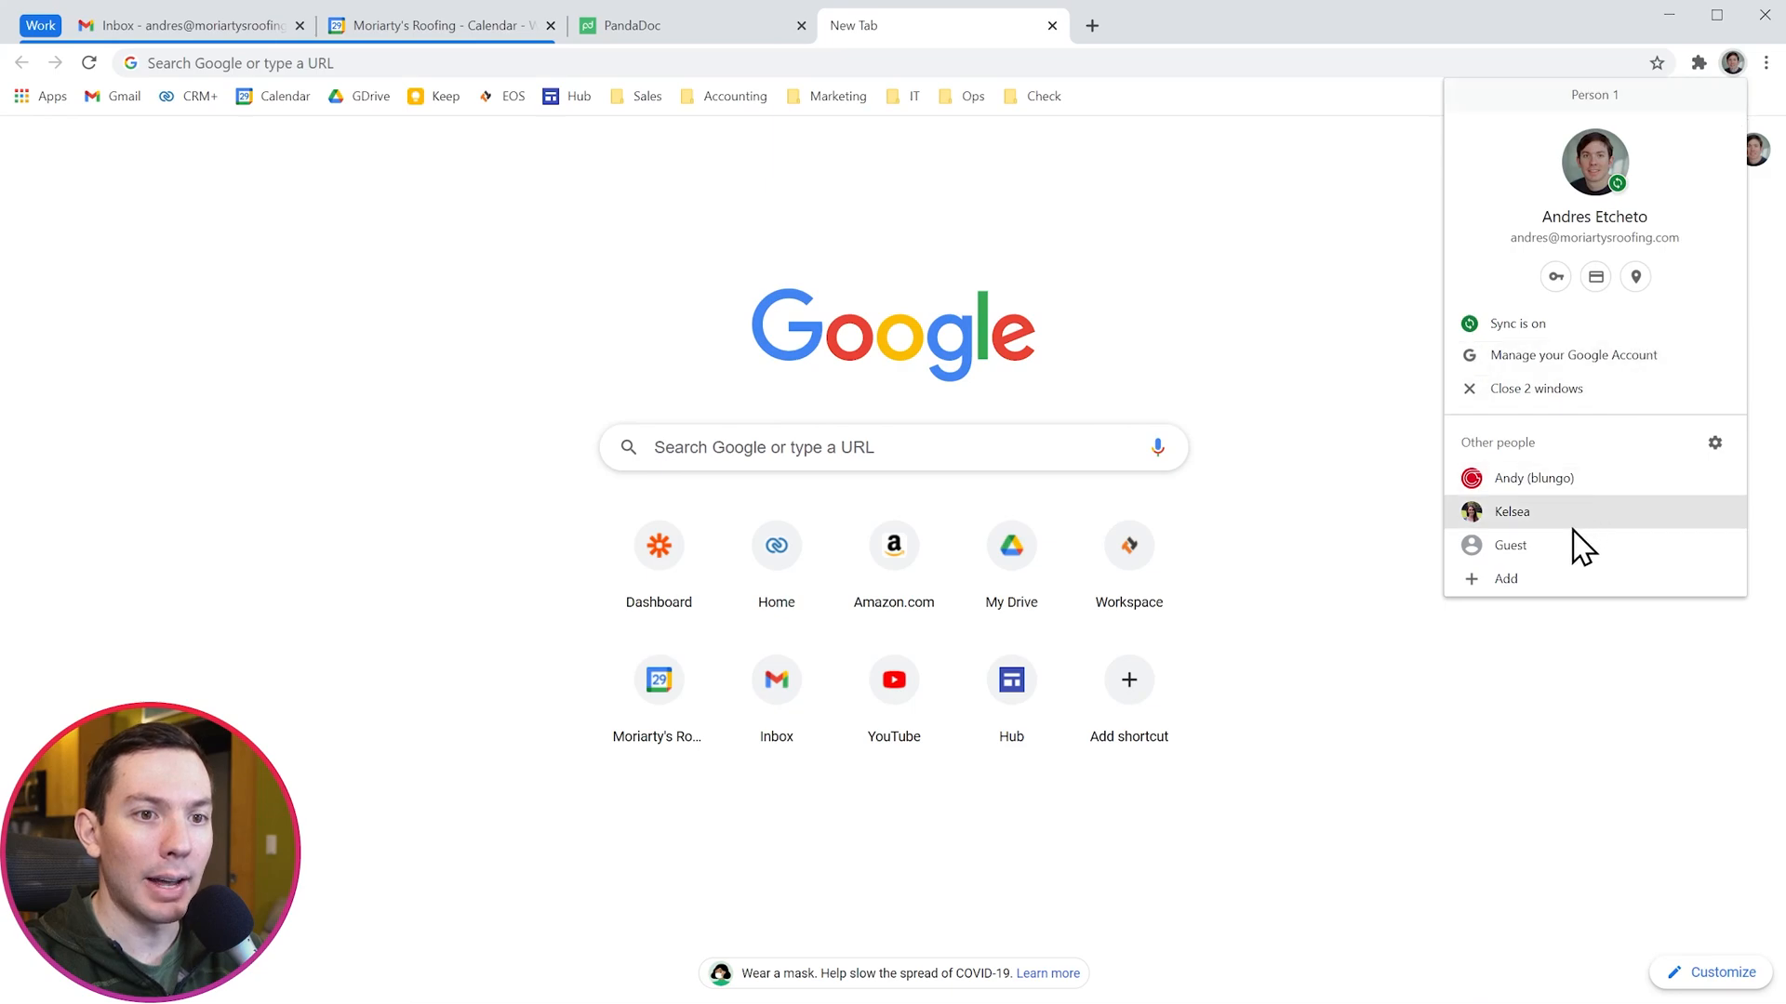
left_click(1504, 579)
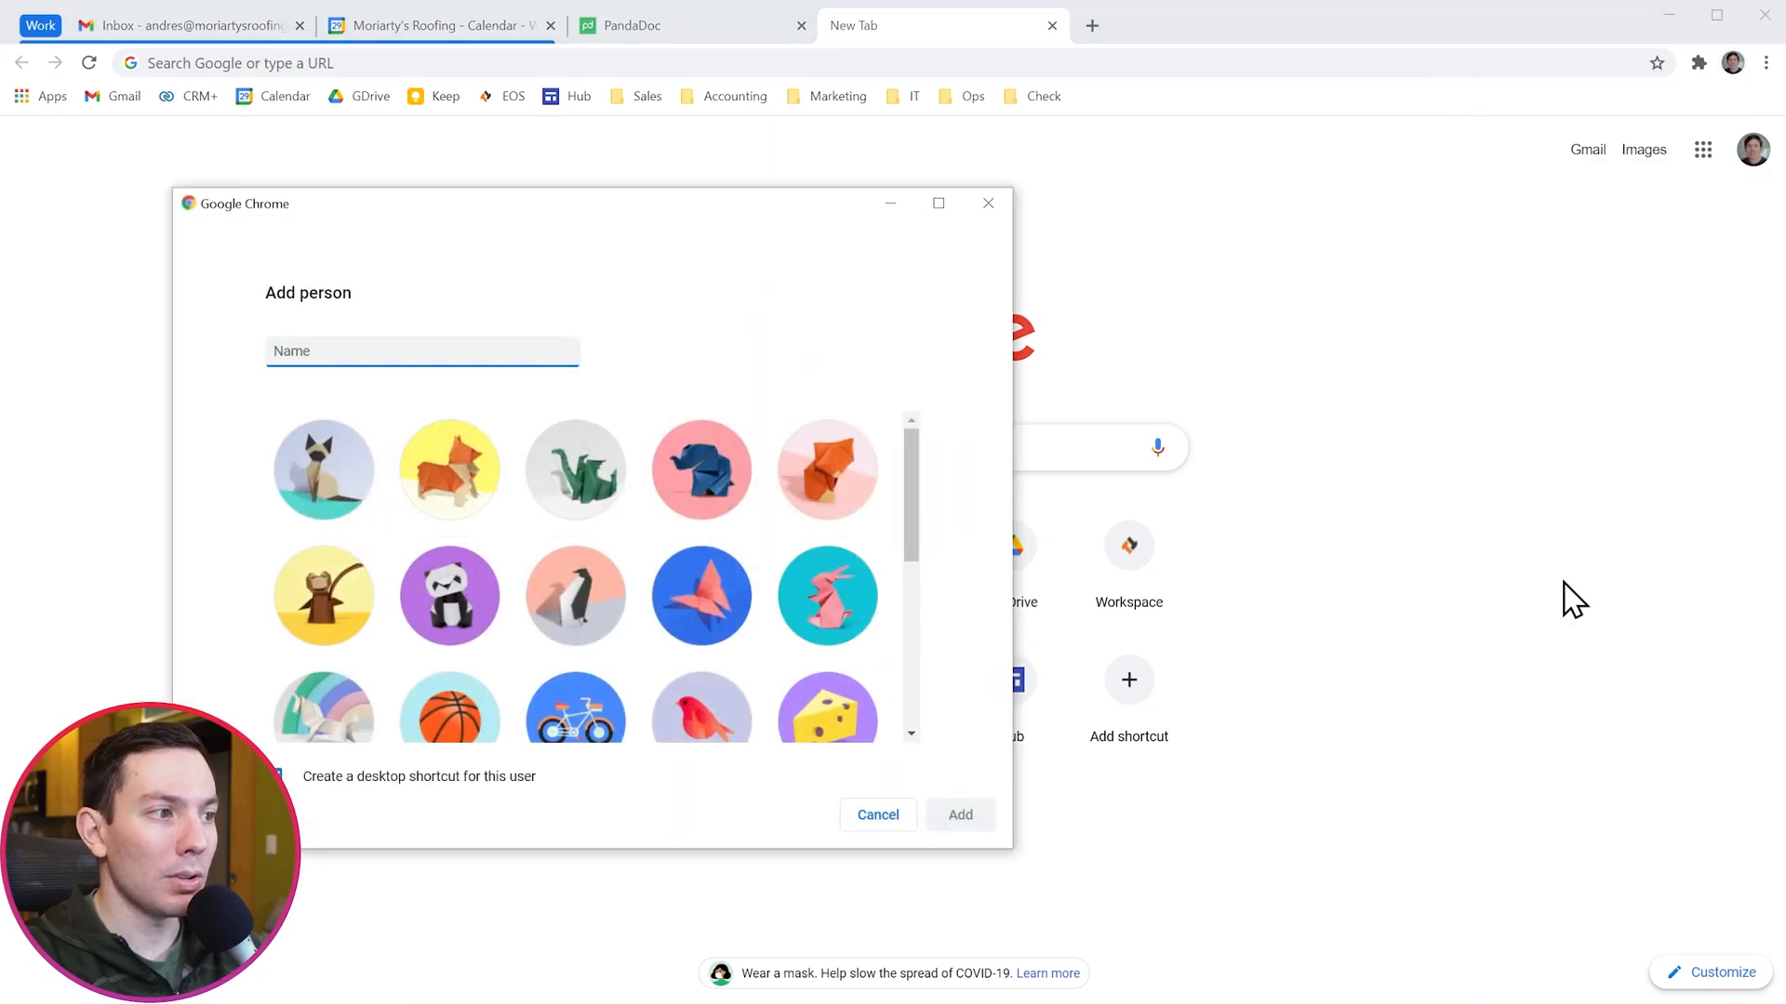
- Name the profile John, choose the green origami dinosaur avatar, and add it
type("John")
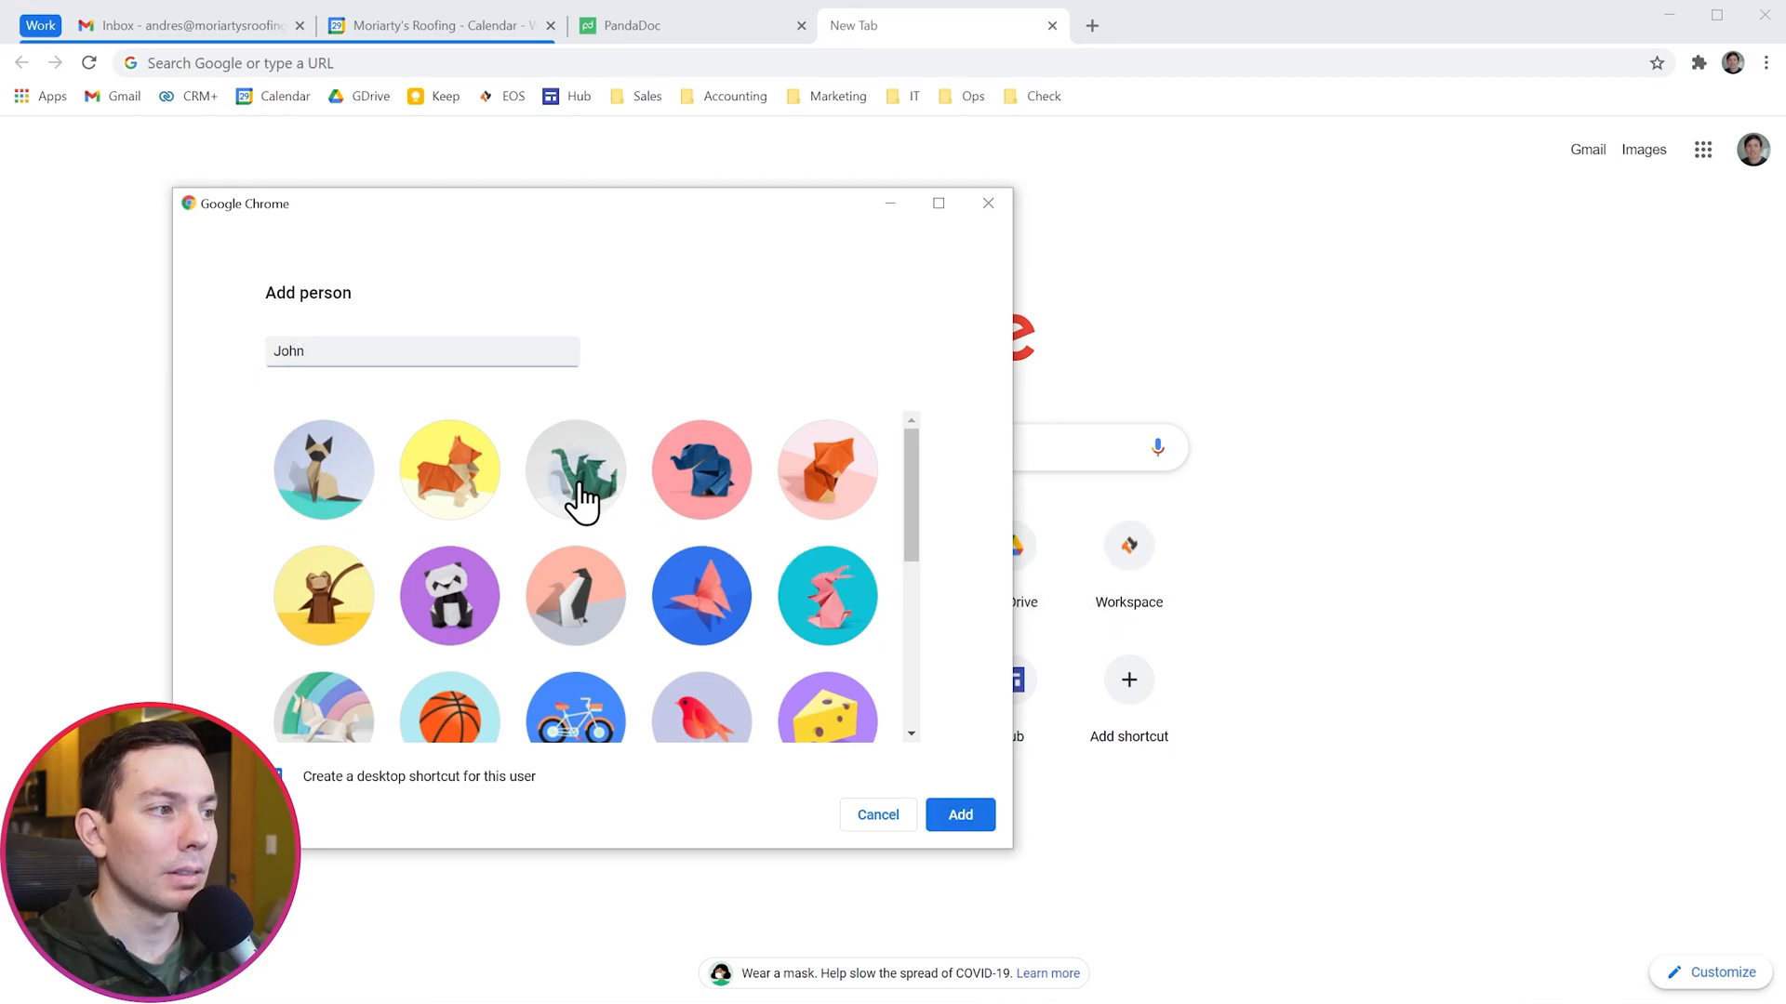
left_click(575, 469)
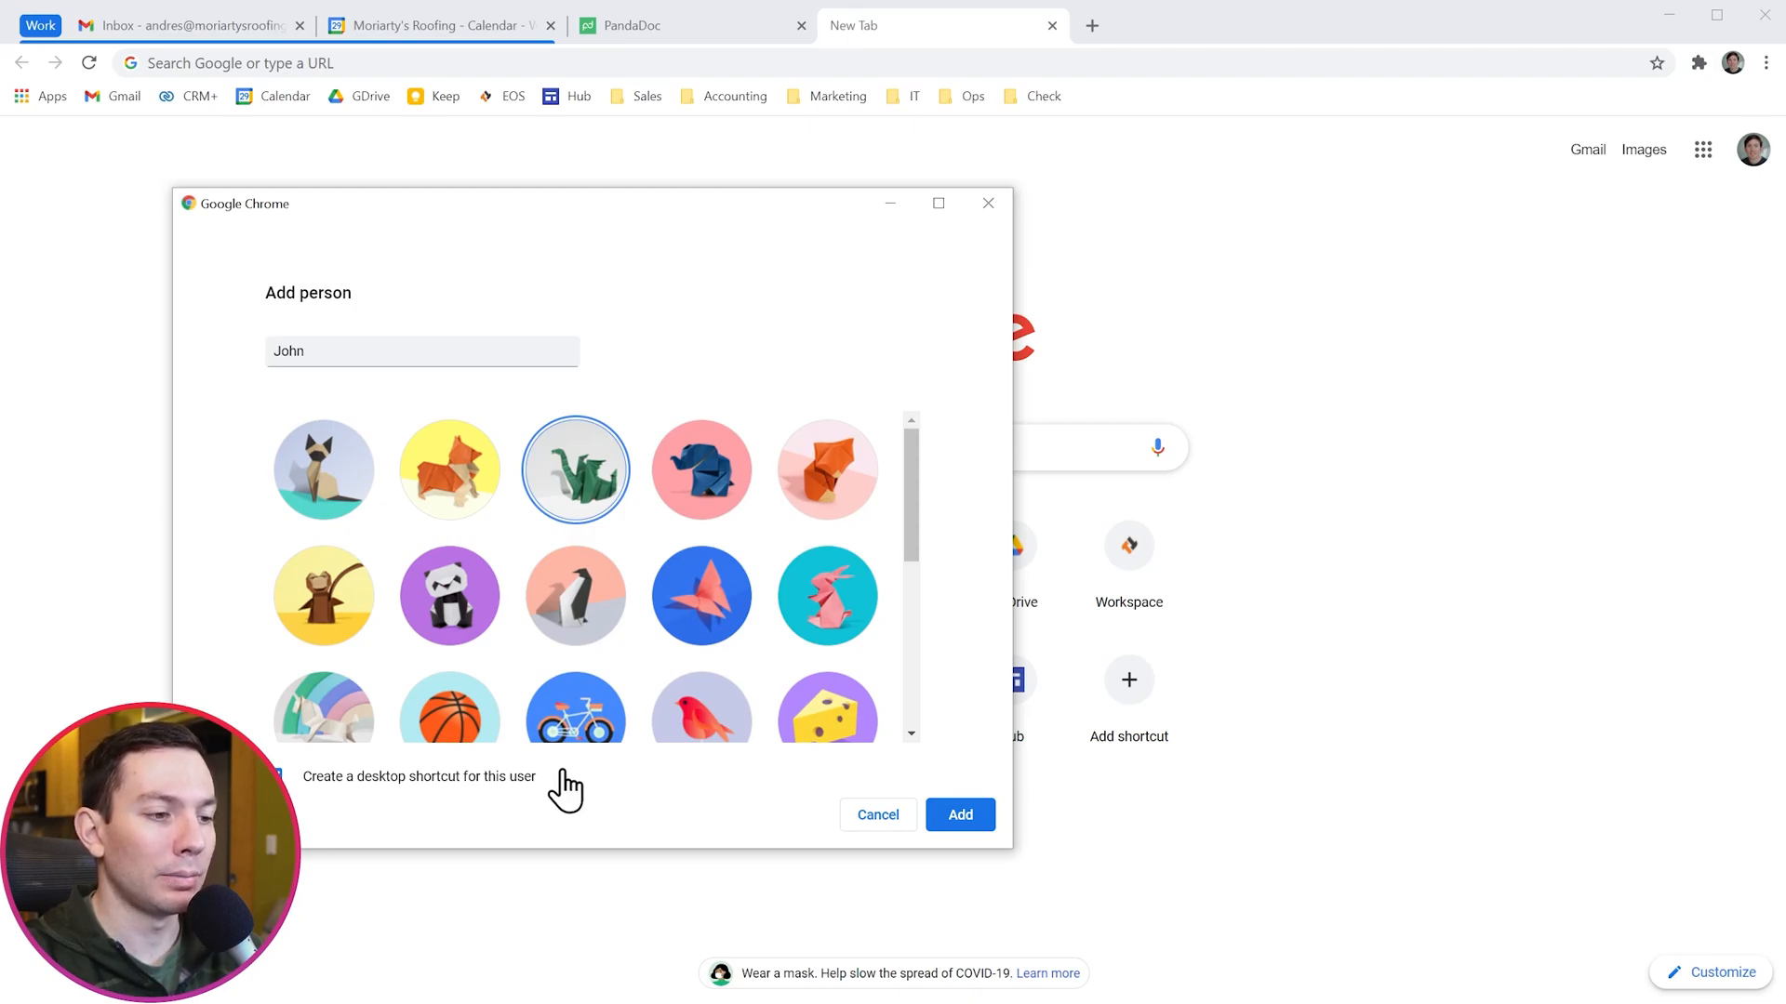
left_click(958, 815)
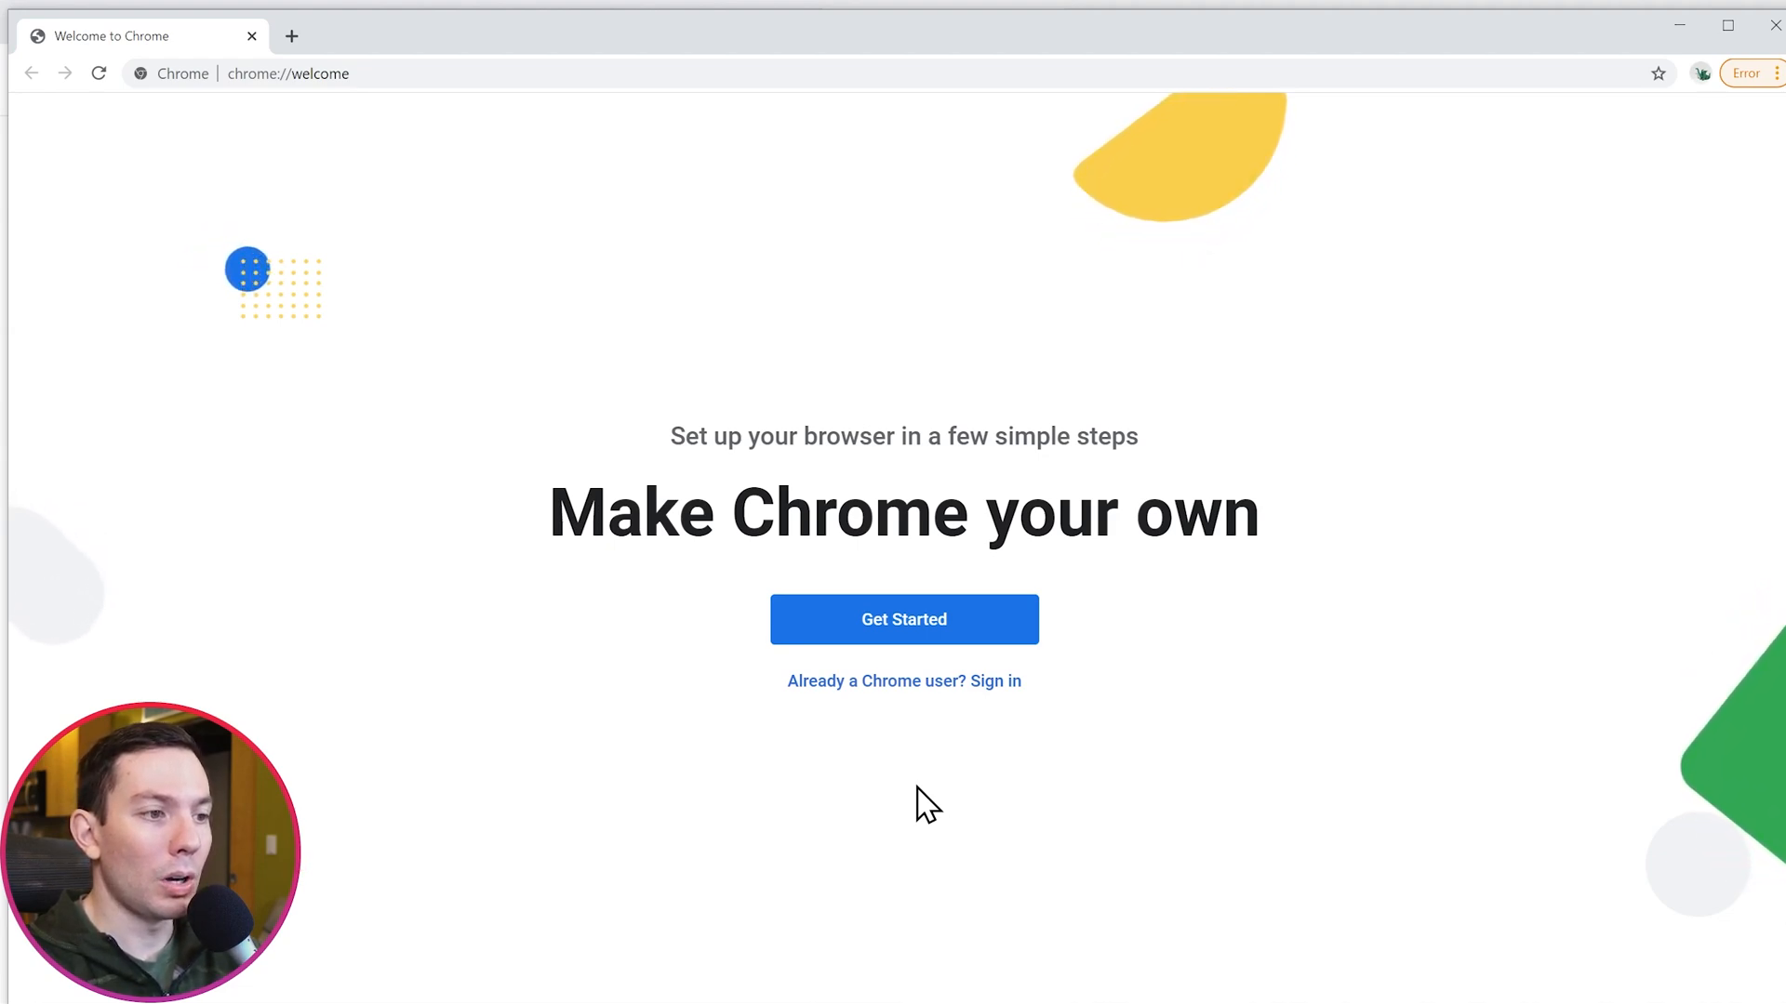
mouse_move(982, 707)
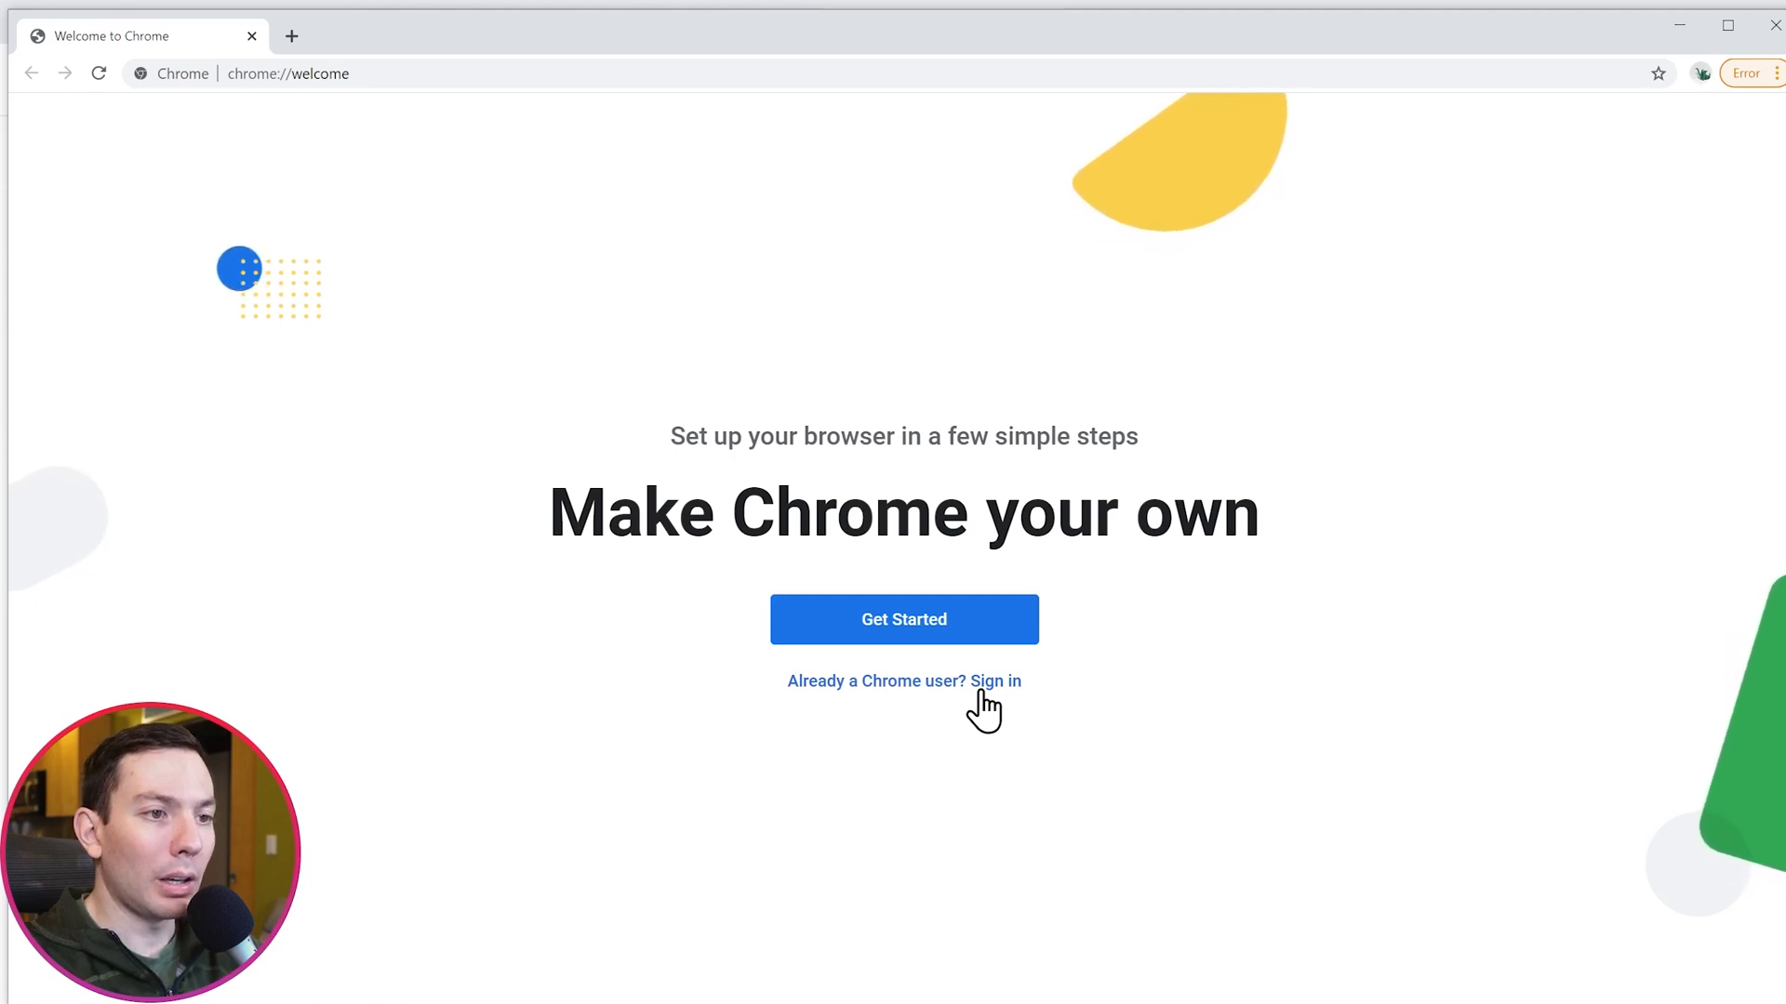
mouse_move(1707, 96)
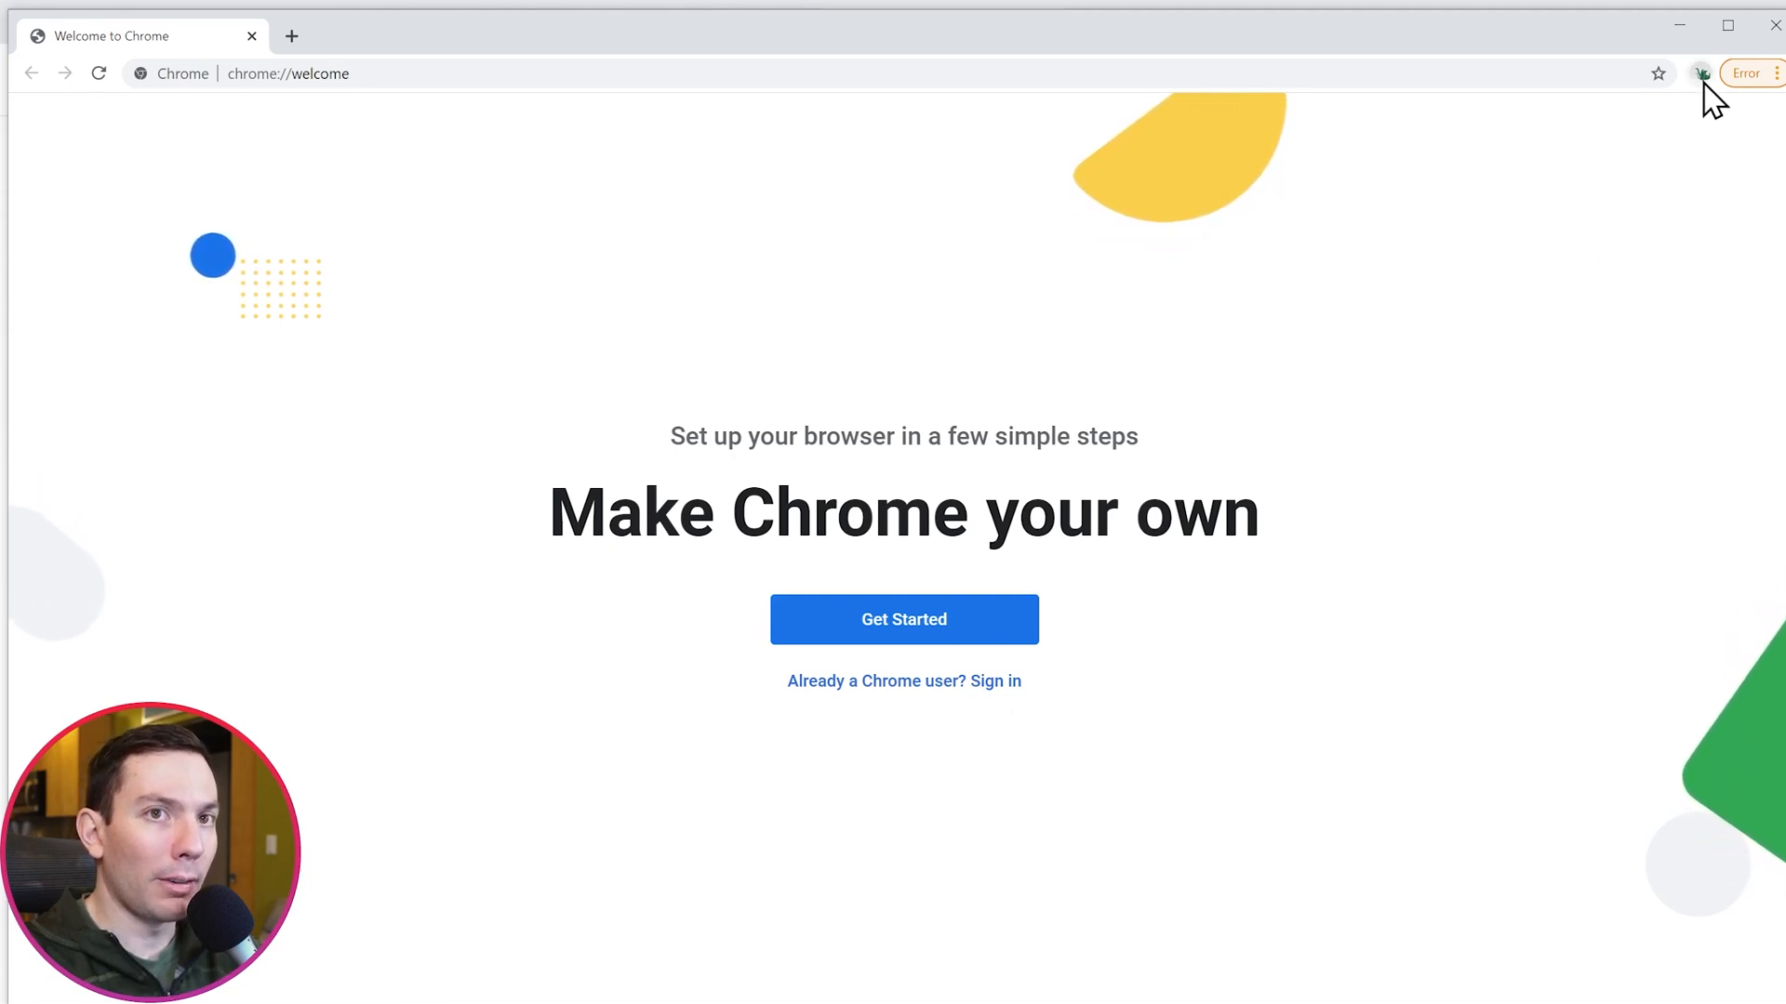
- Close John's Welcome to Chrome window, returning to the original work-profile window
left_click(1702, 73)
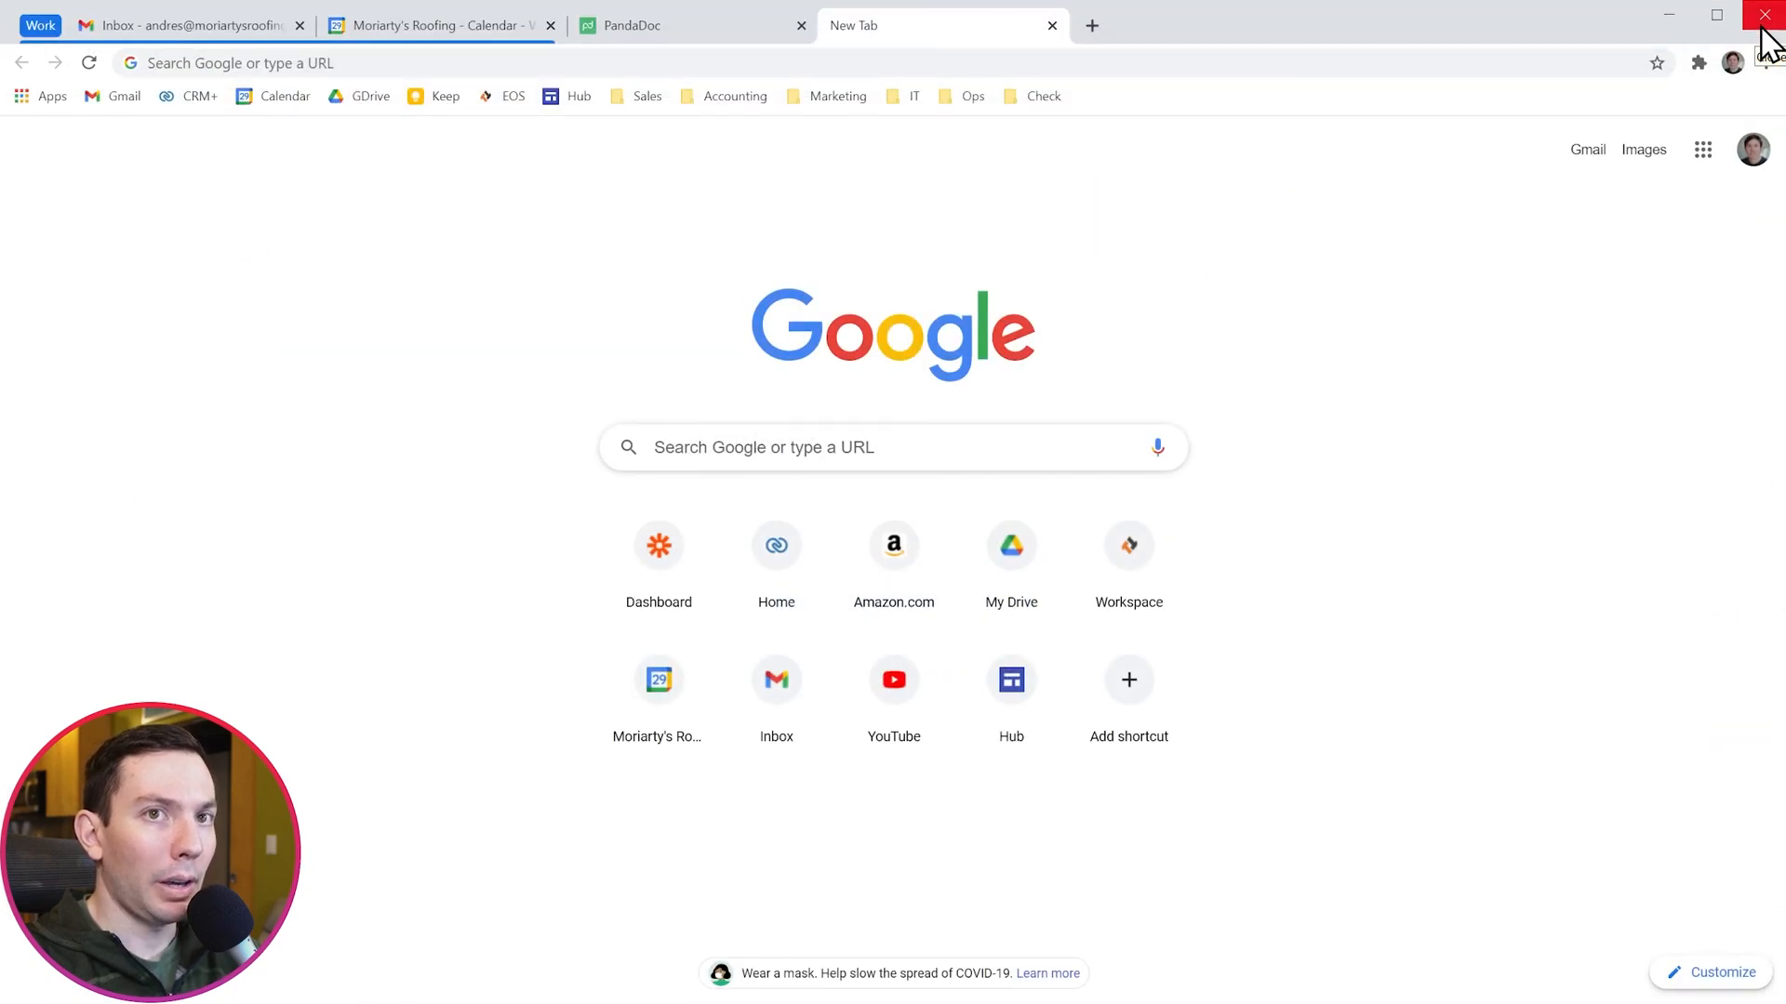
left_click(1732, 64)
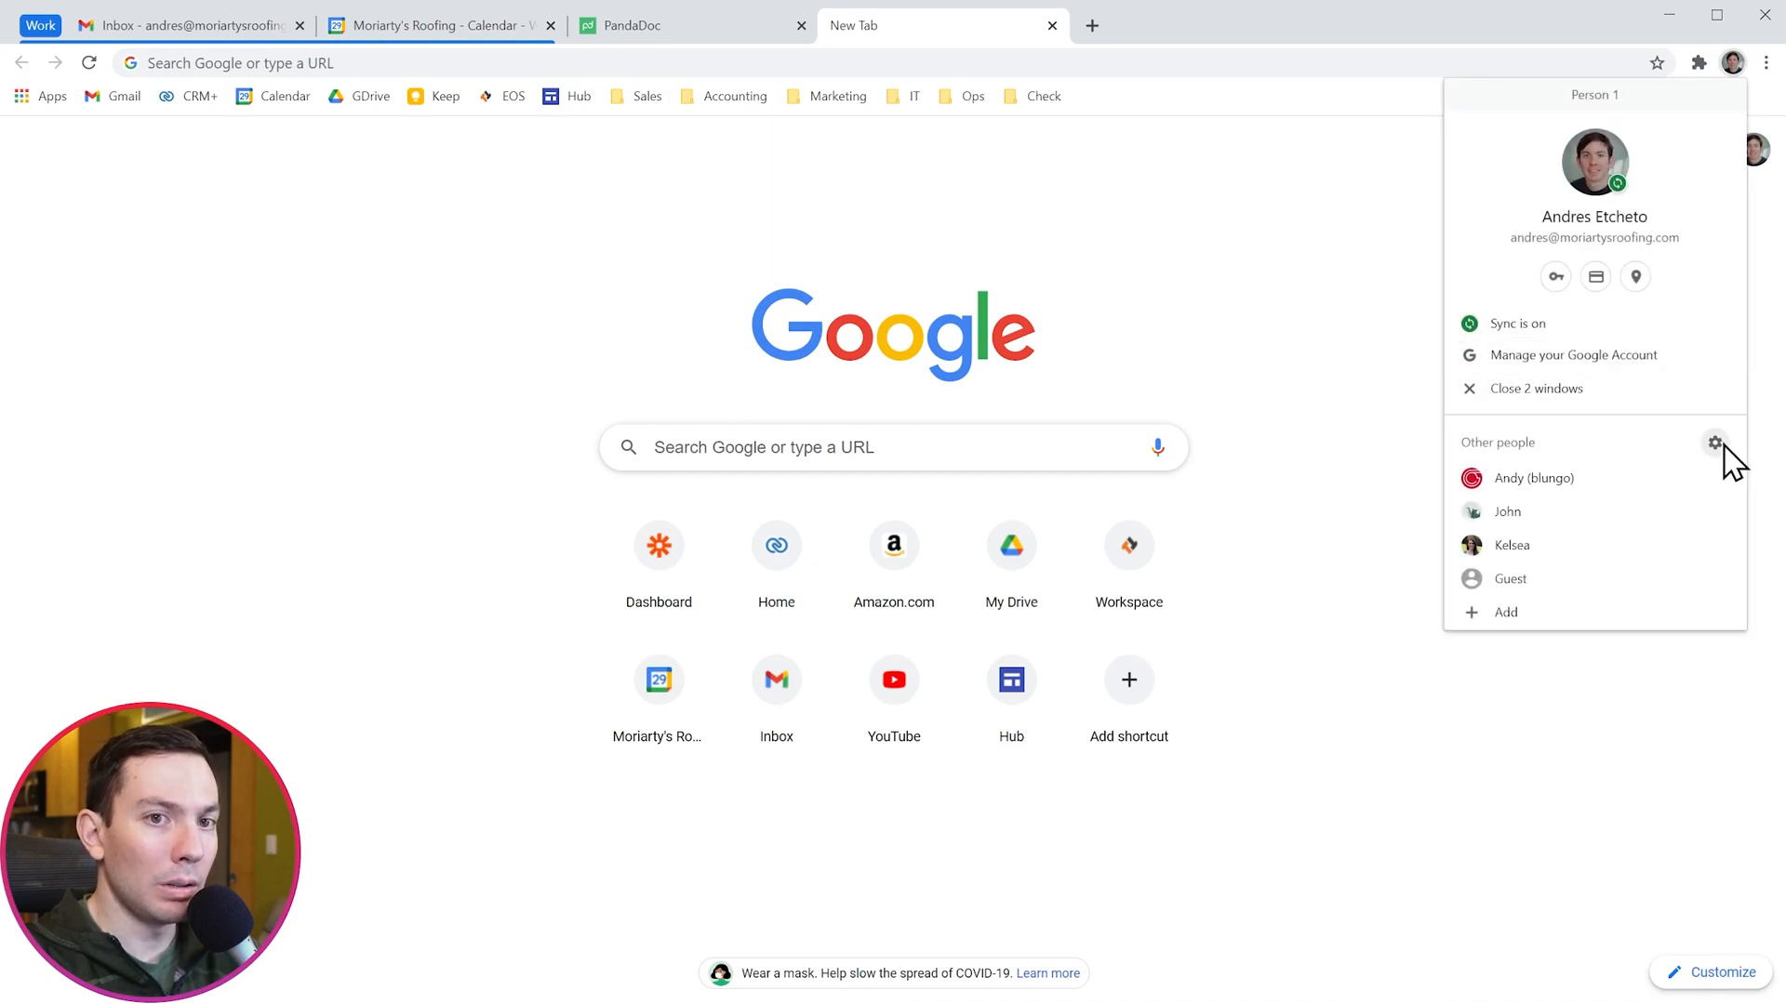
left_click(1715, 443)
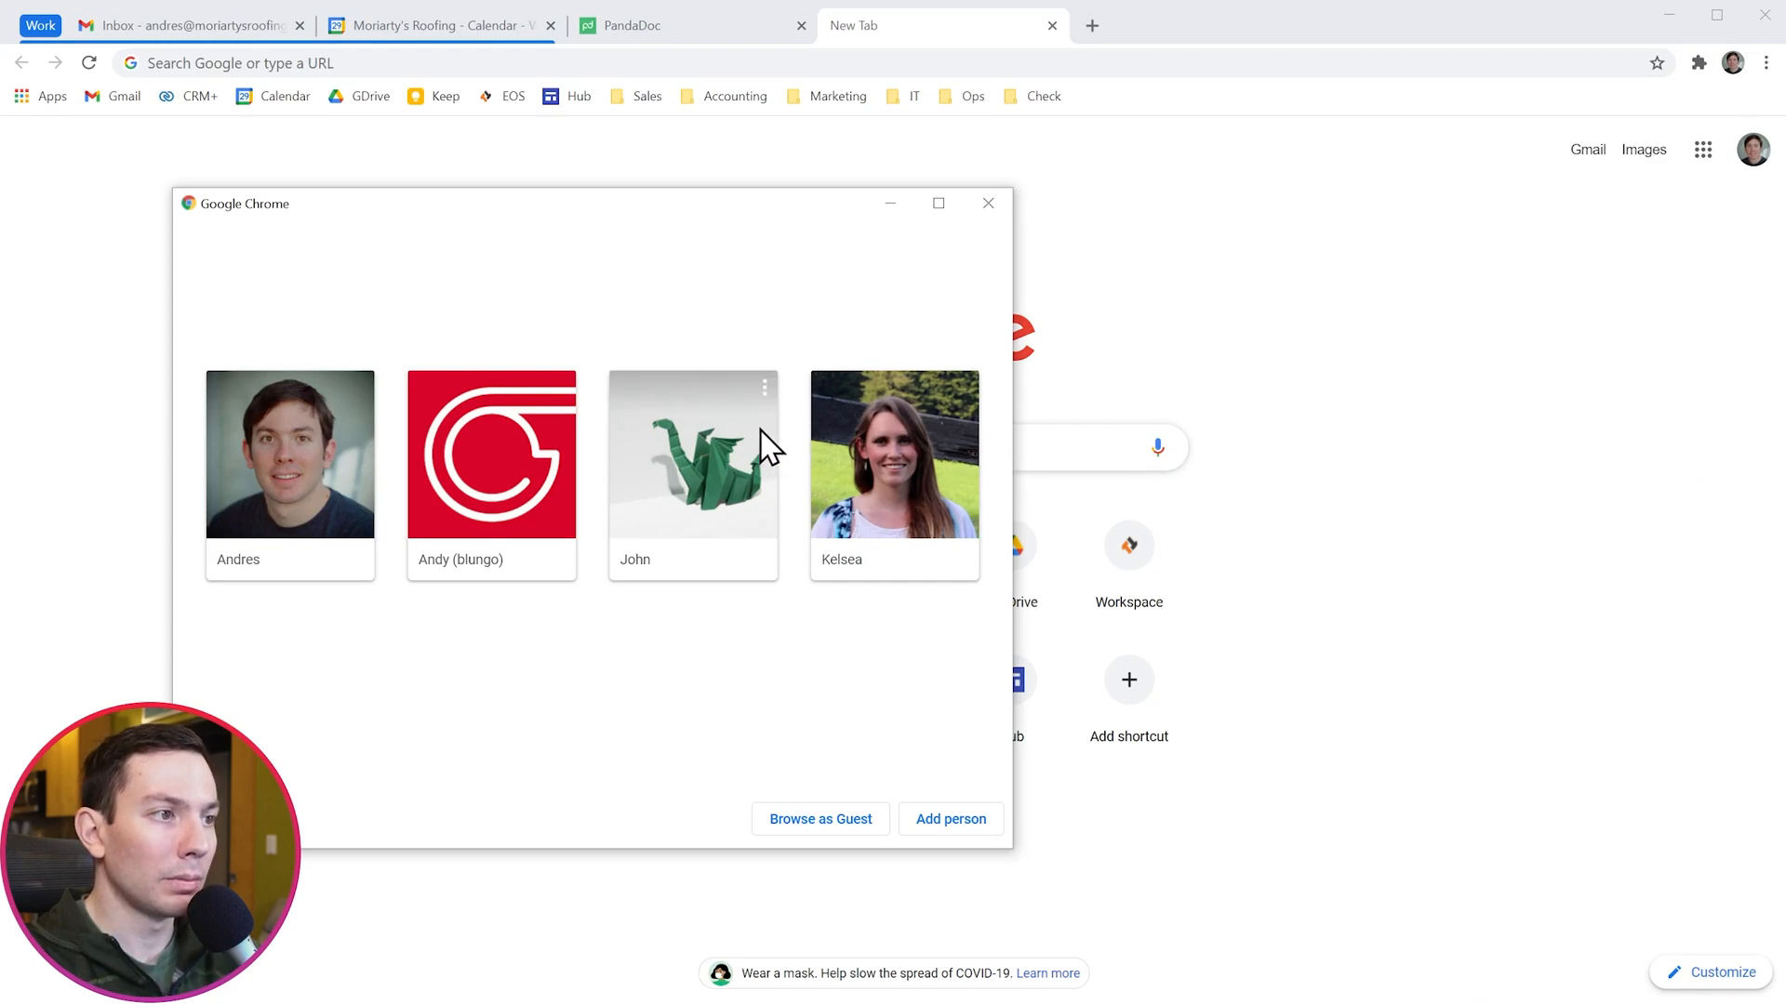
- Remove the John profile via its card menu and confirm, leaving Andres, Andy (blungo) and Kelsea
left_click(764, 387)
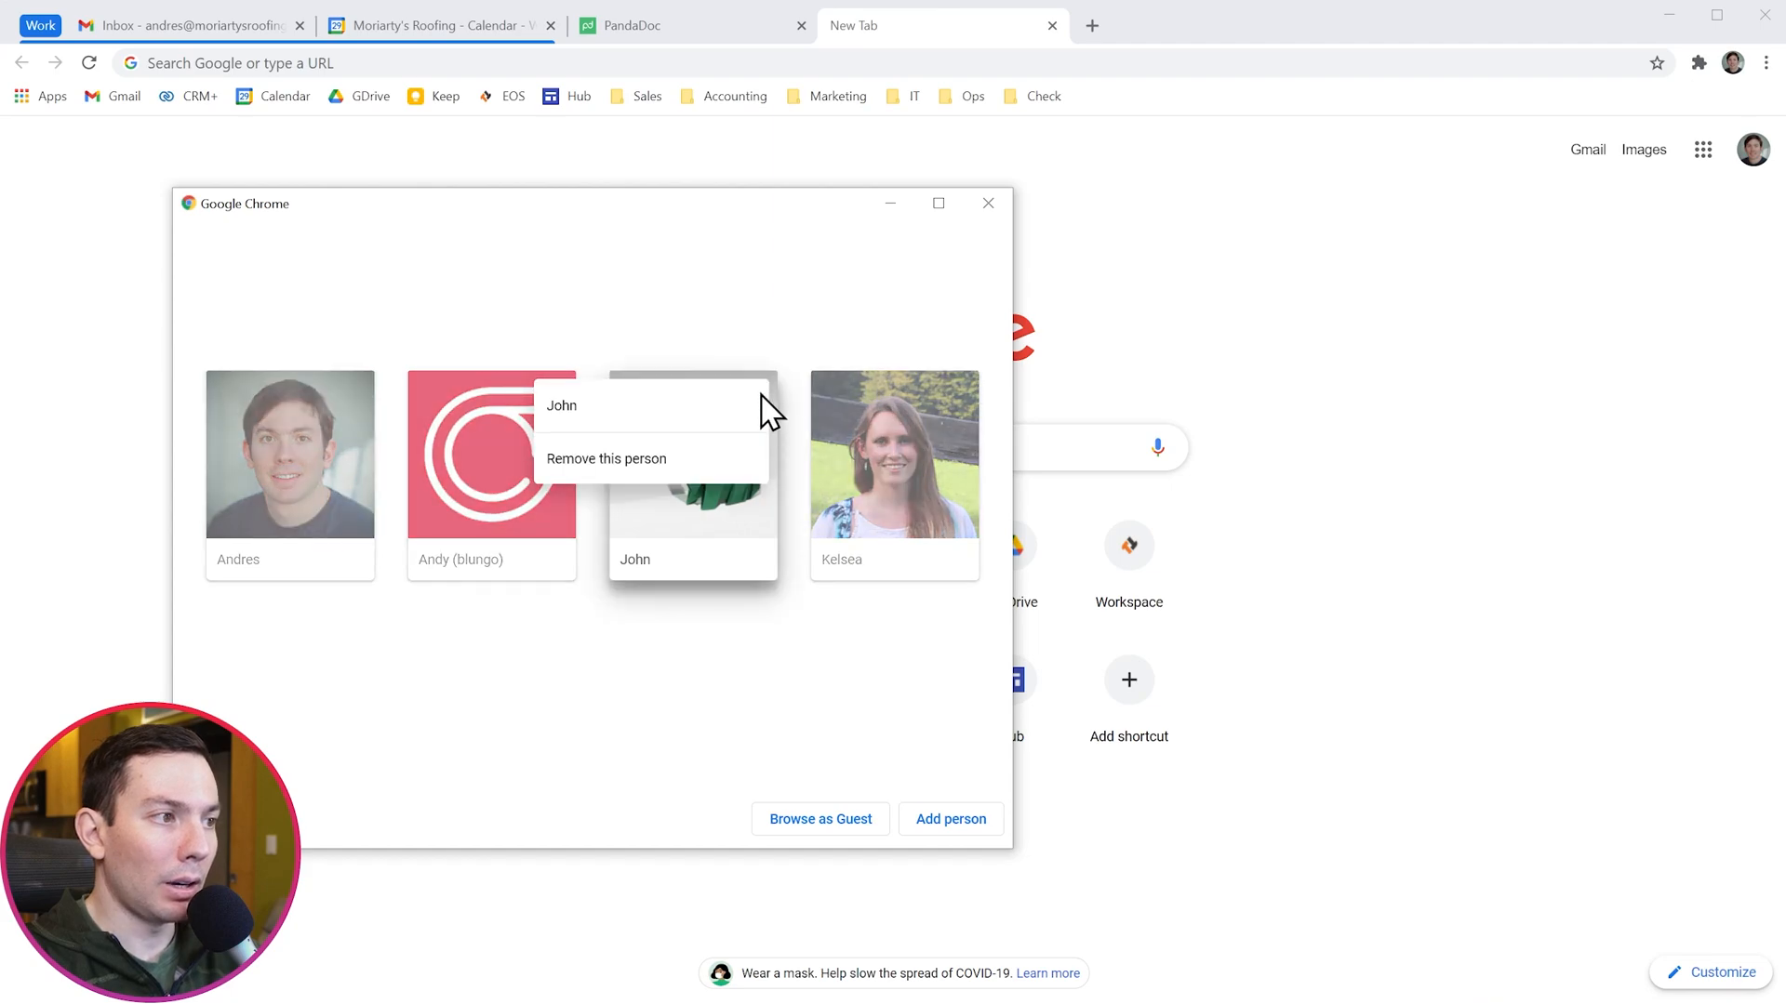
left_click(606, 458)
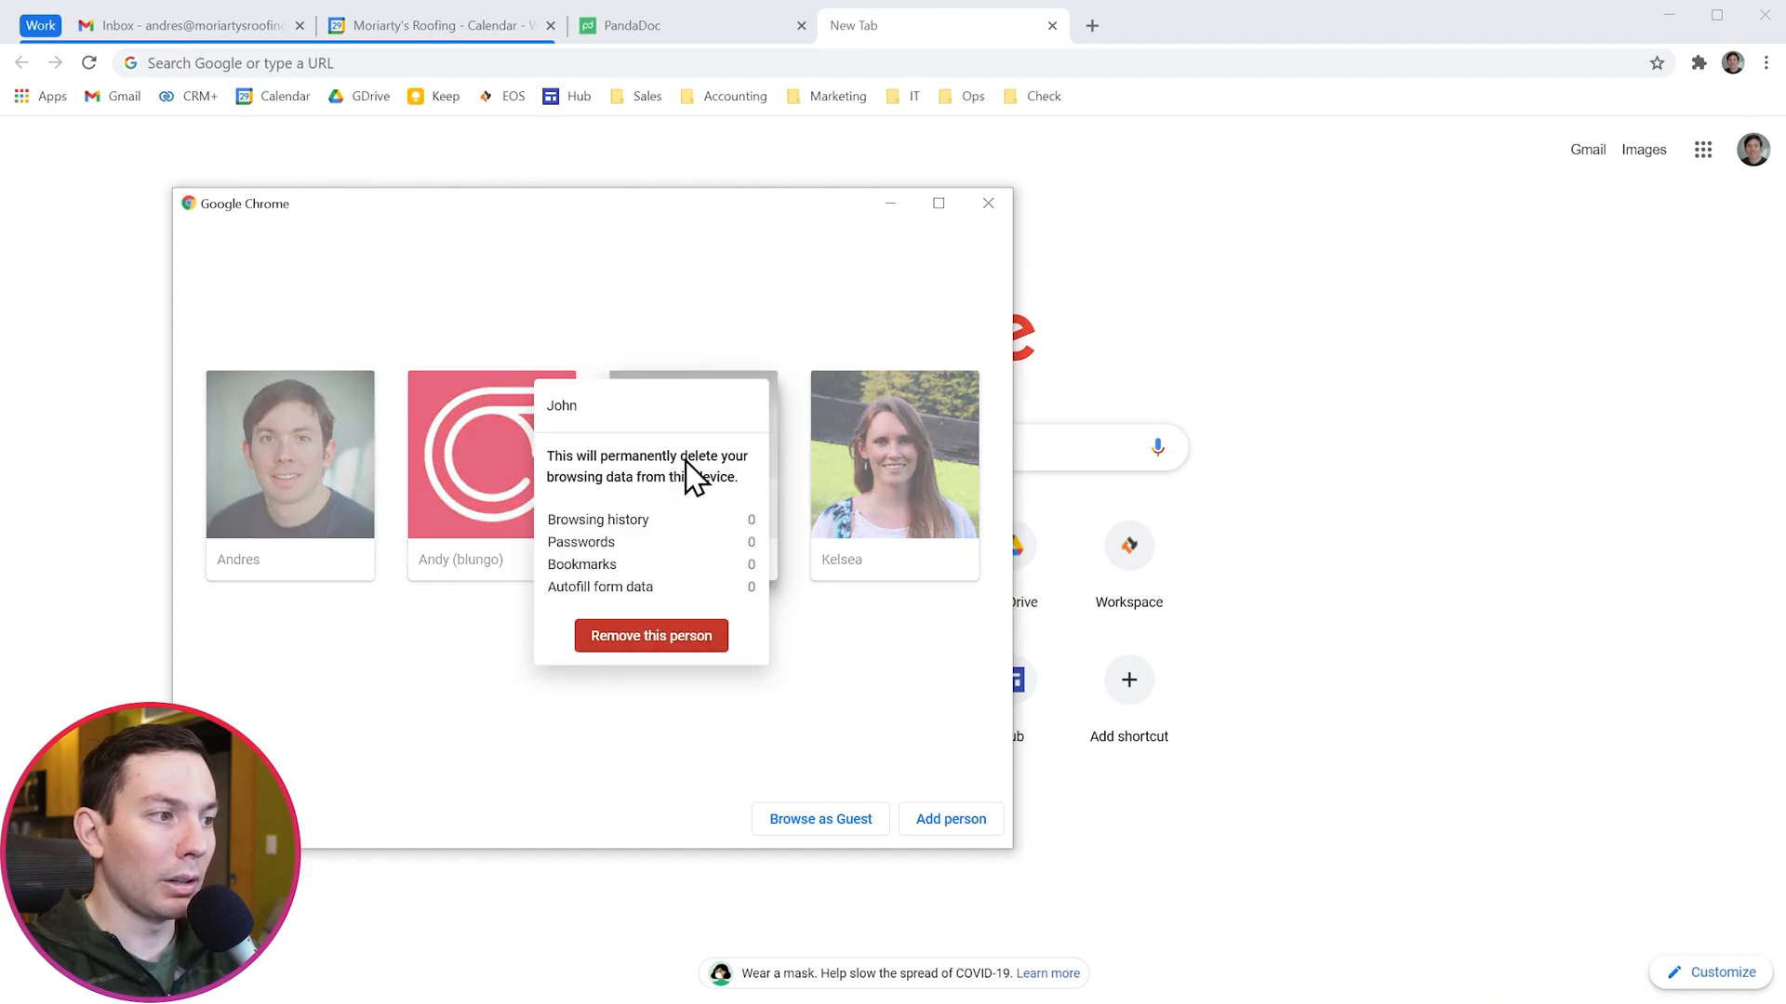
mouse_move(651, 636)
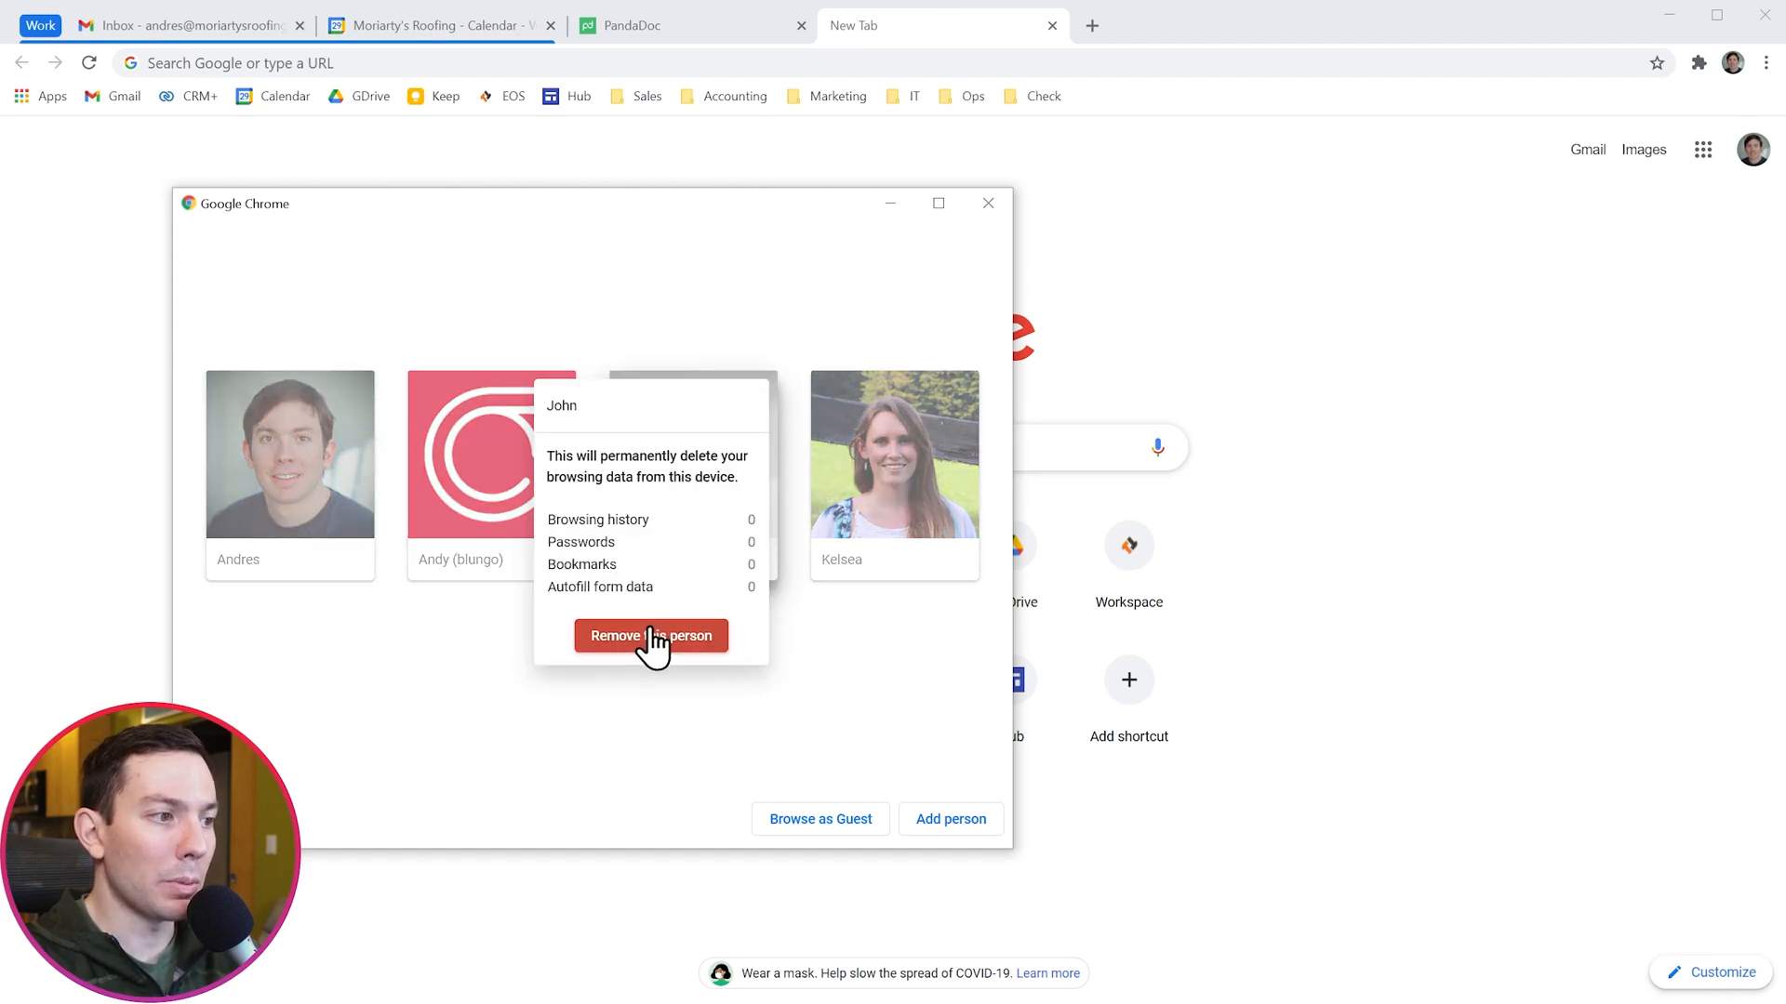
left_click(651, 636)
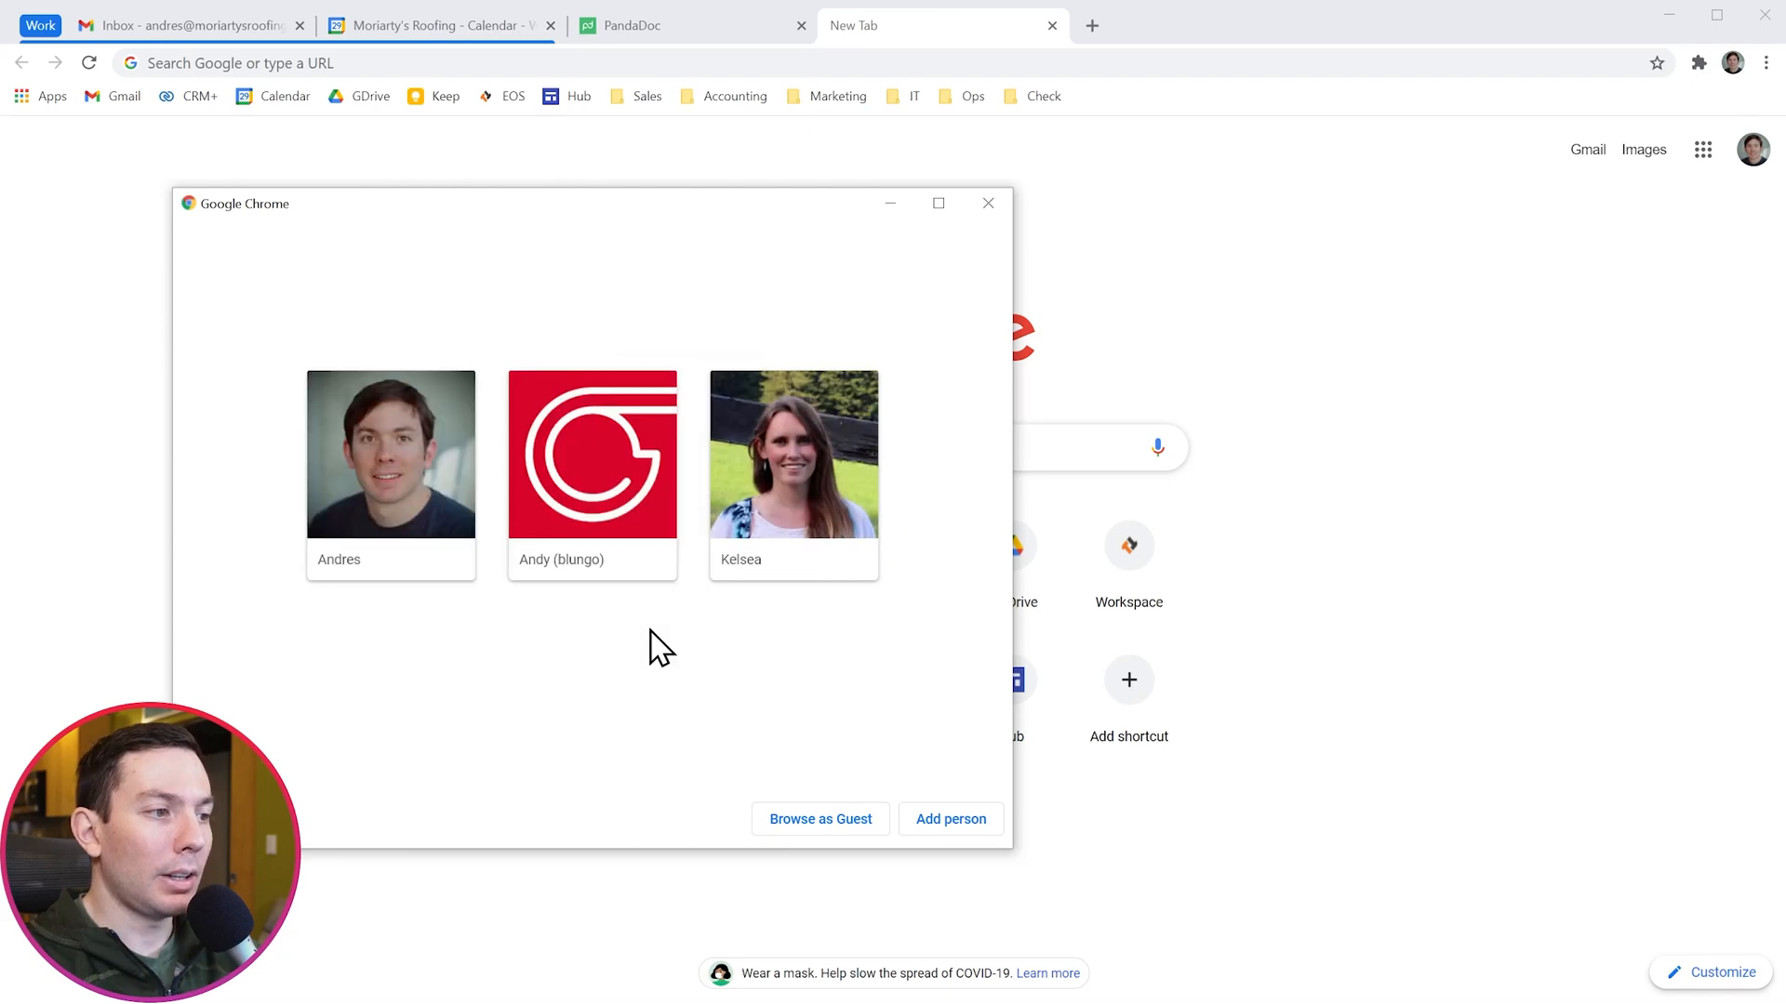